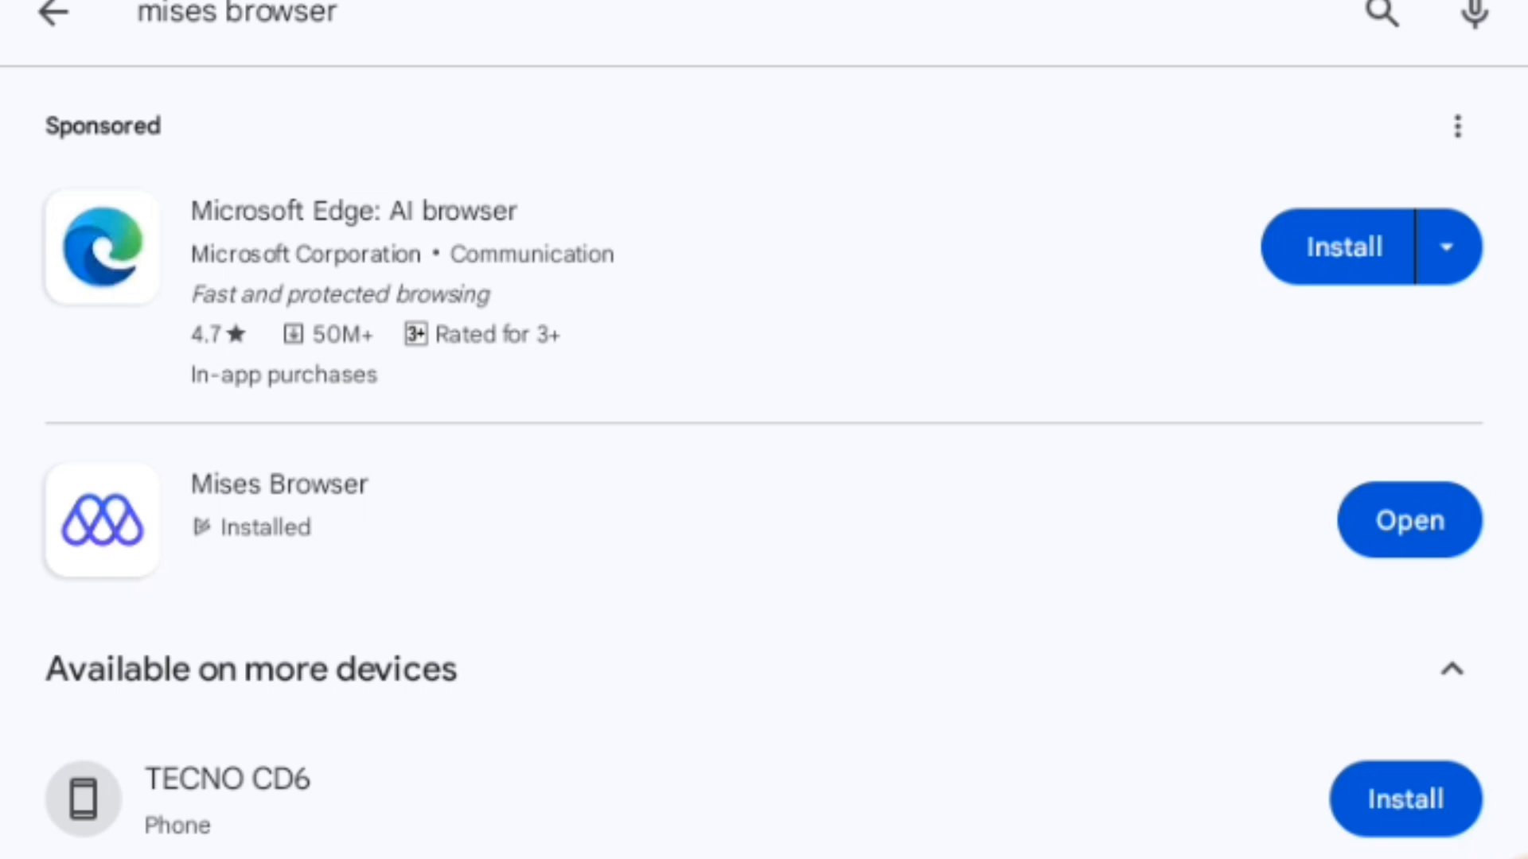
# Step: Launch the installed Mises Browser from its Play Store listing
pyautogui.click(1409, 519)
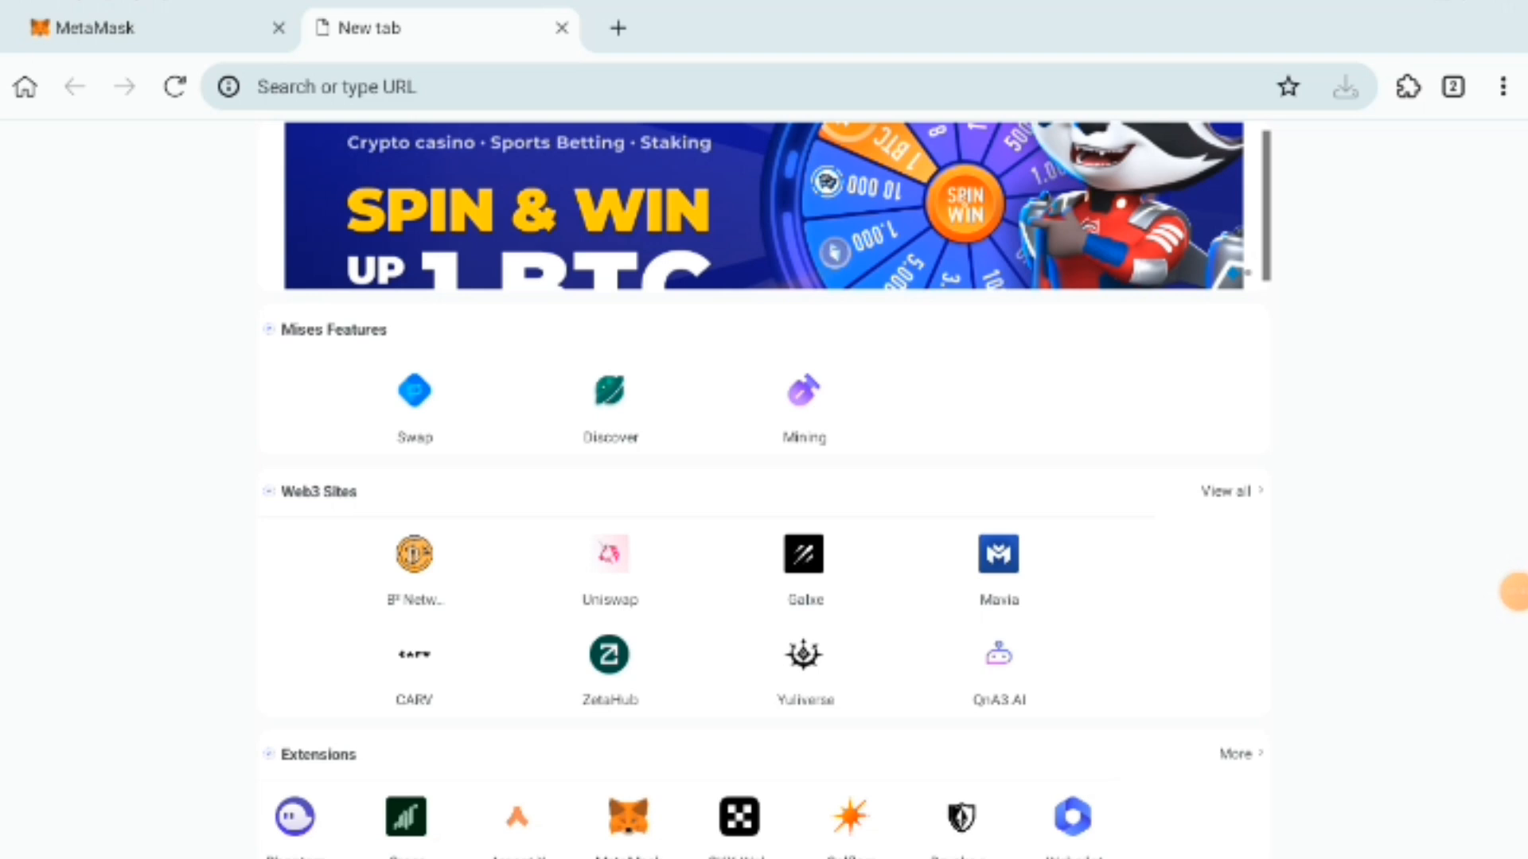
# Step: View MetaMask on the extensions management page and go to the Chrome Web Store
pyautogui.click(1410, 88)
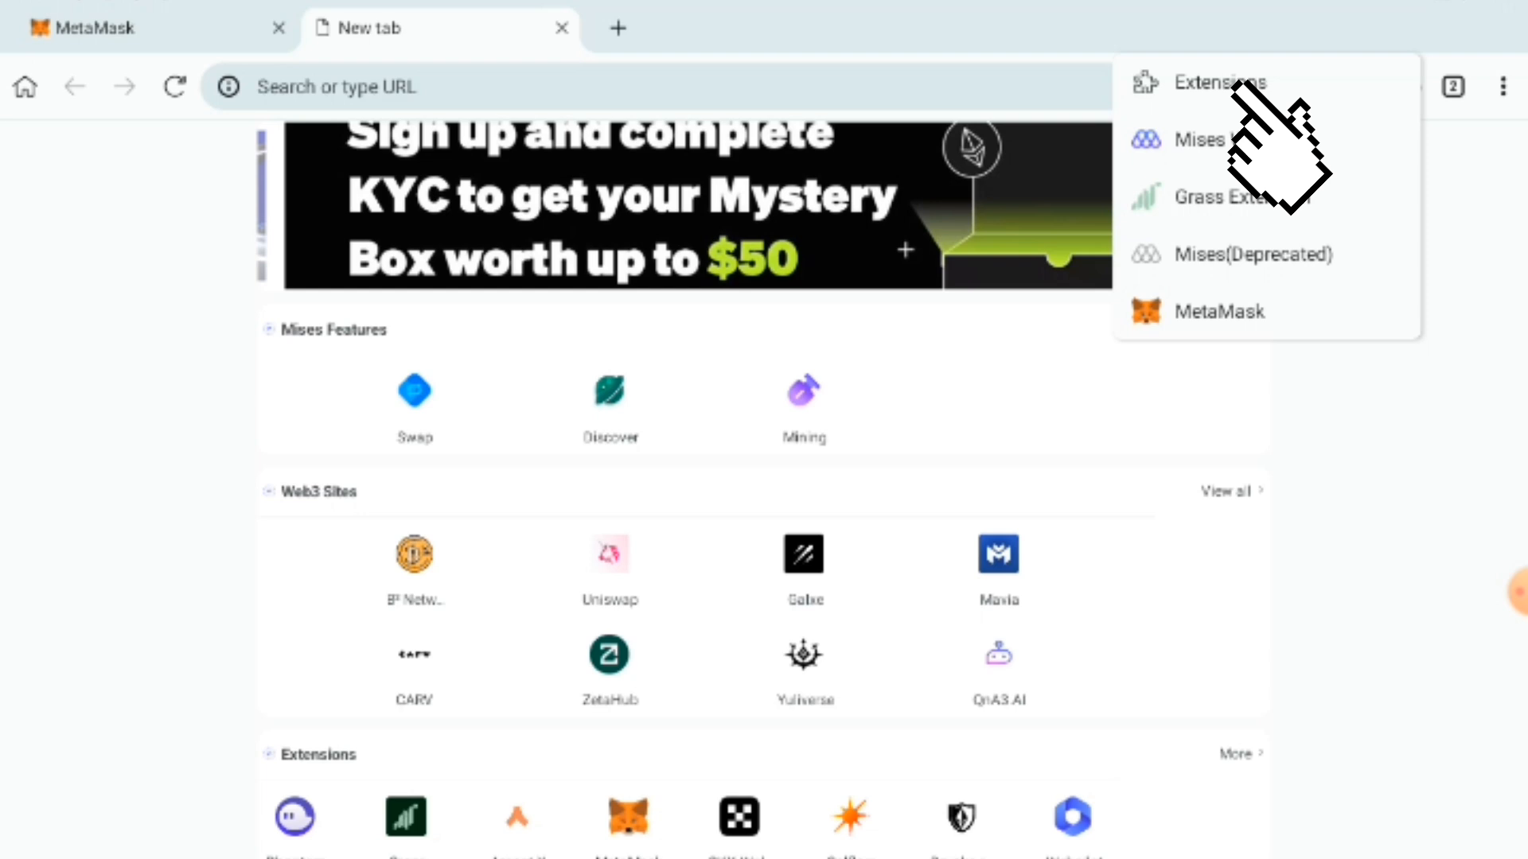
pyautogui.click(1220, 83)
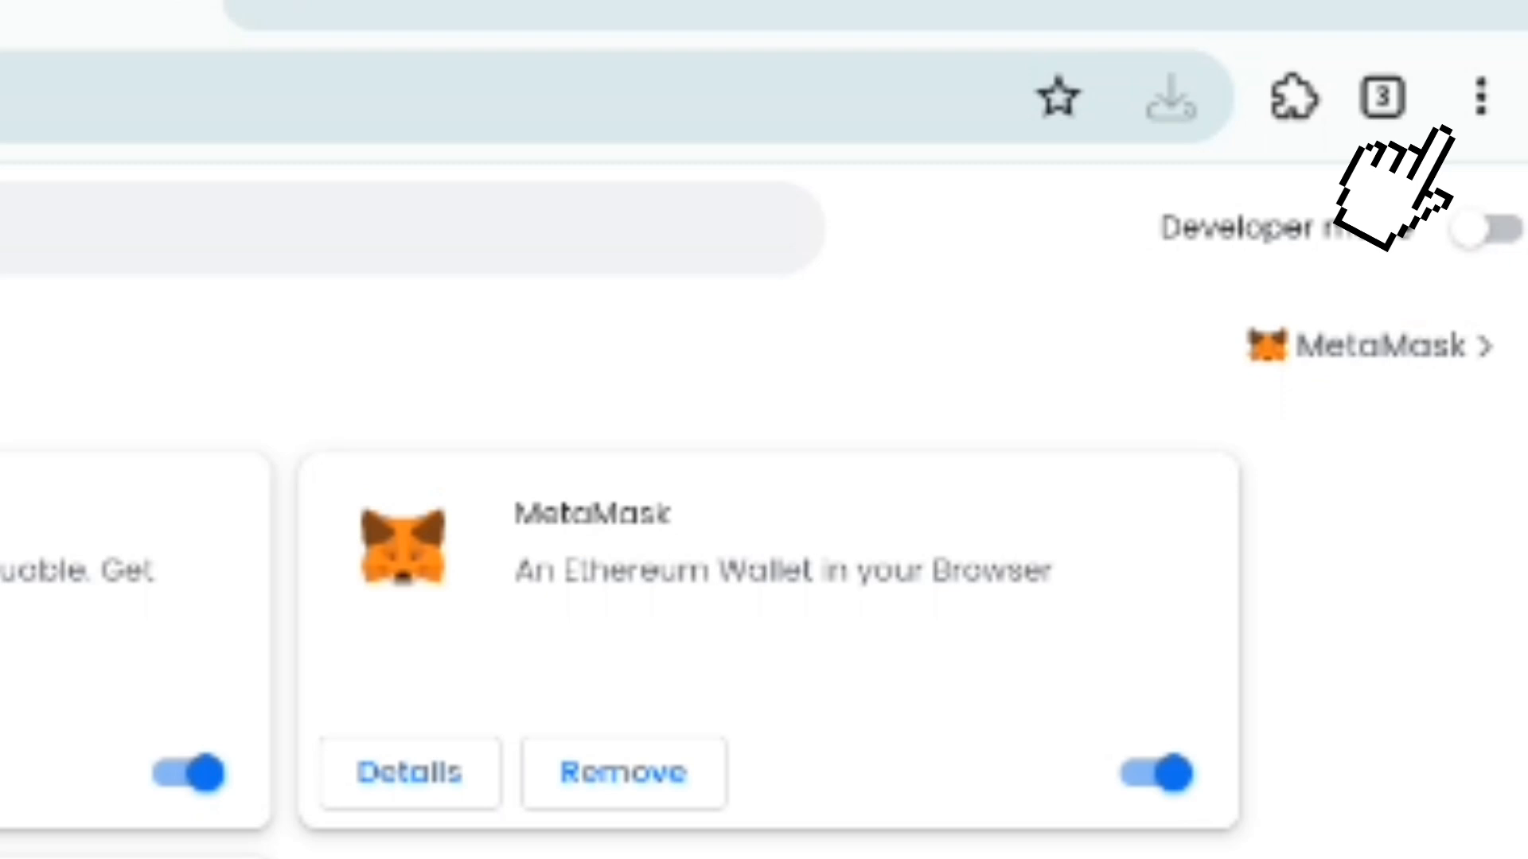
pyautogui.click(1472, 89)
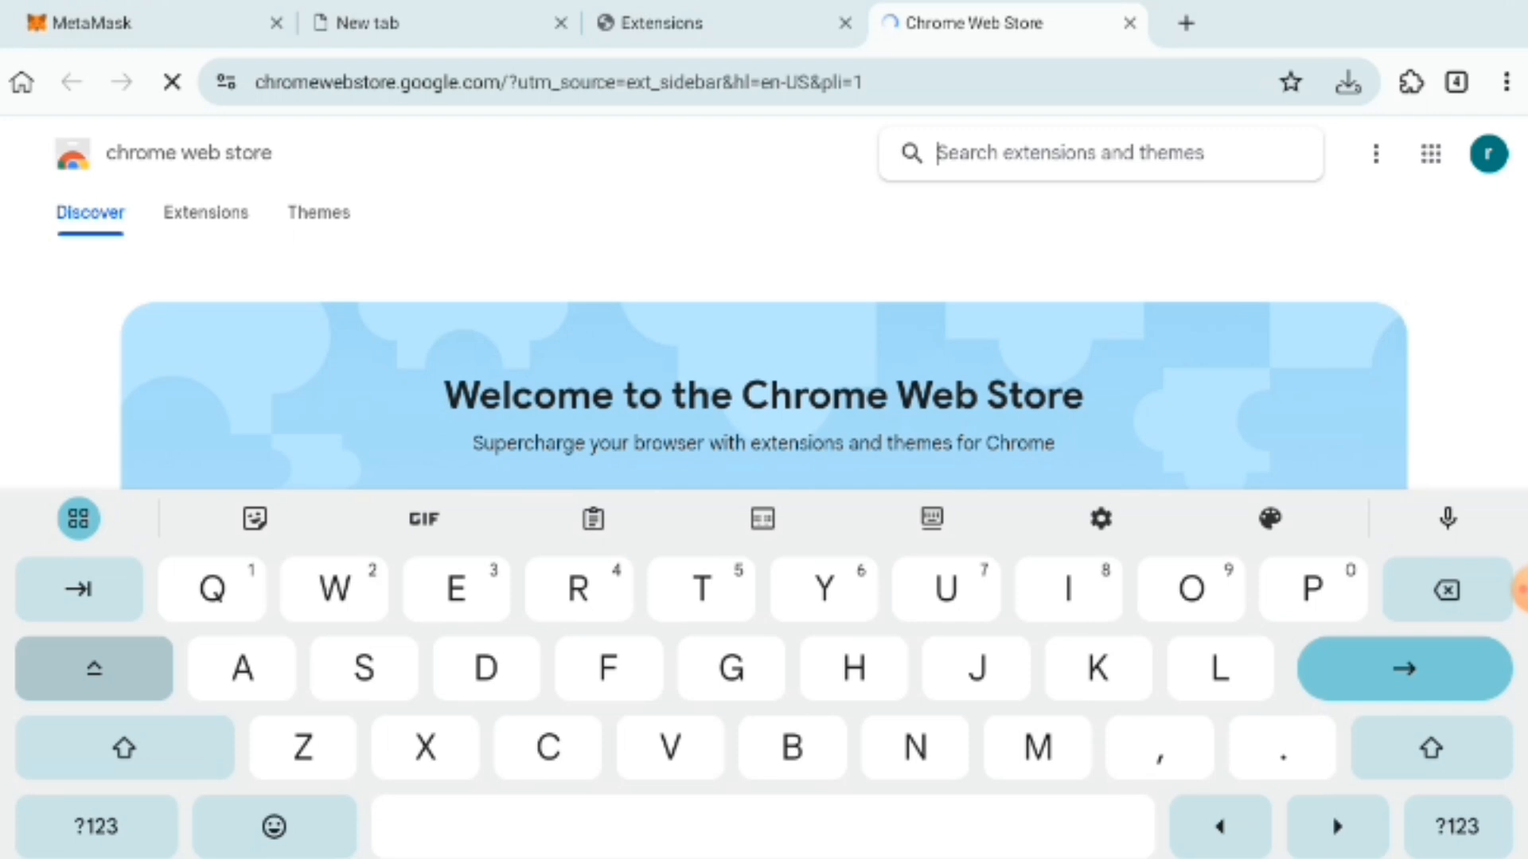
# Step: Search the store for 'Metamask' and view its listing, already added to Chrome
pyautogui.write('Metamask')
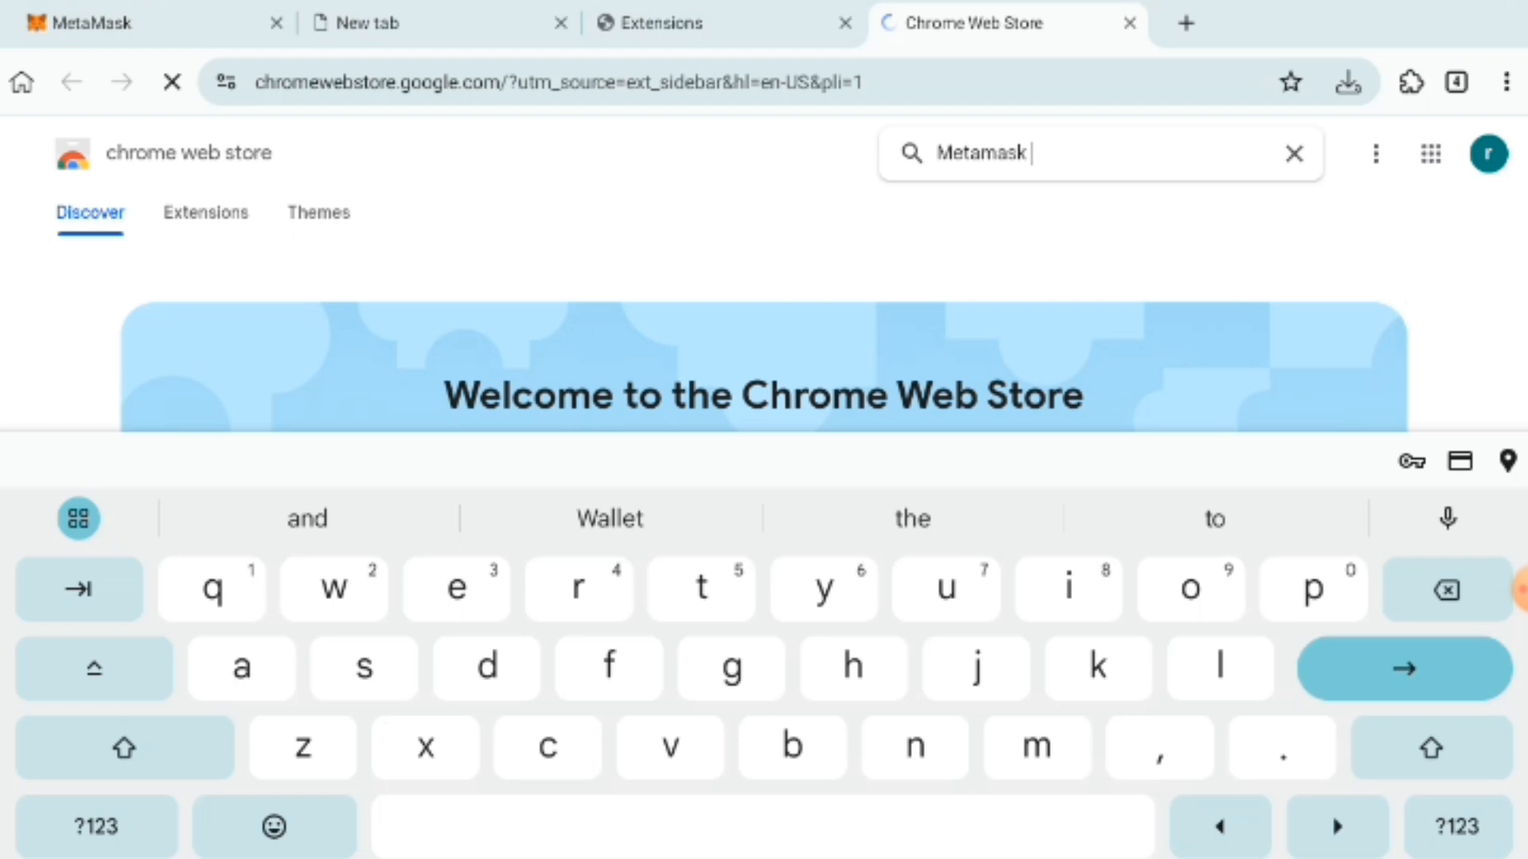
pyautogui.press('Enter')
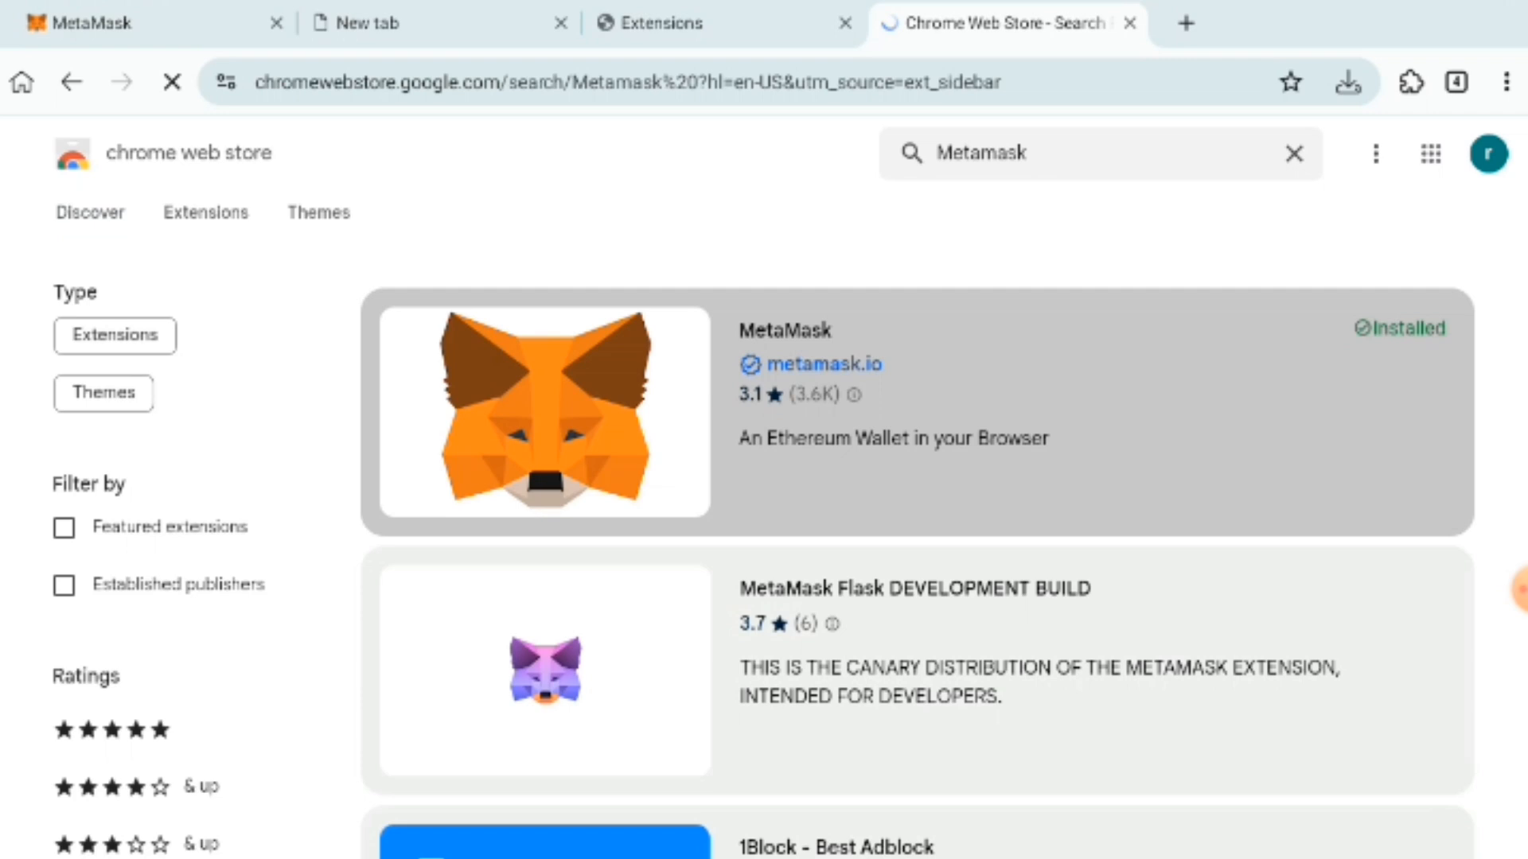
pyautogui.click(787, 331)
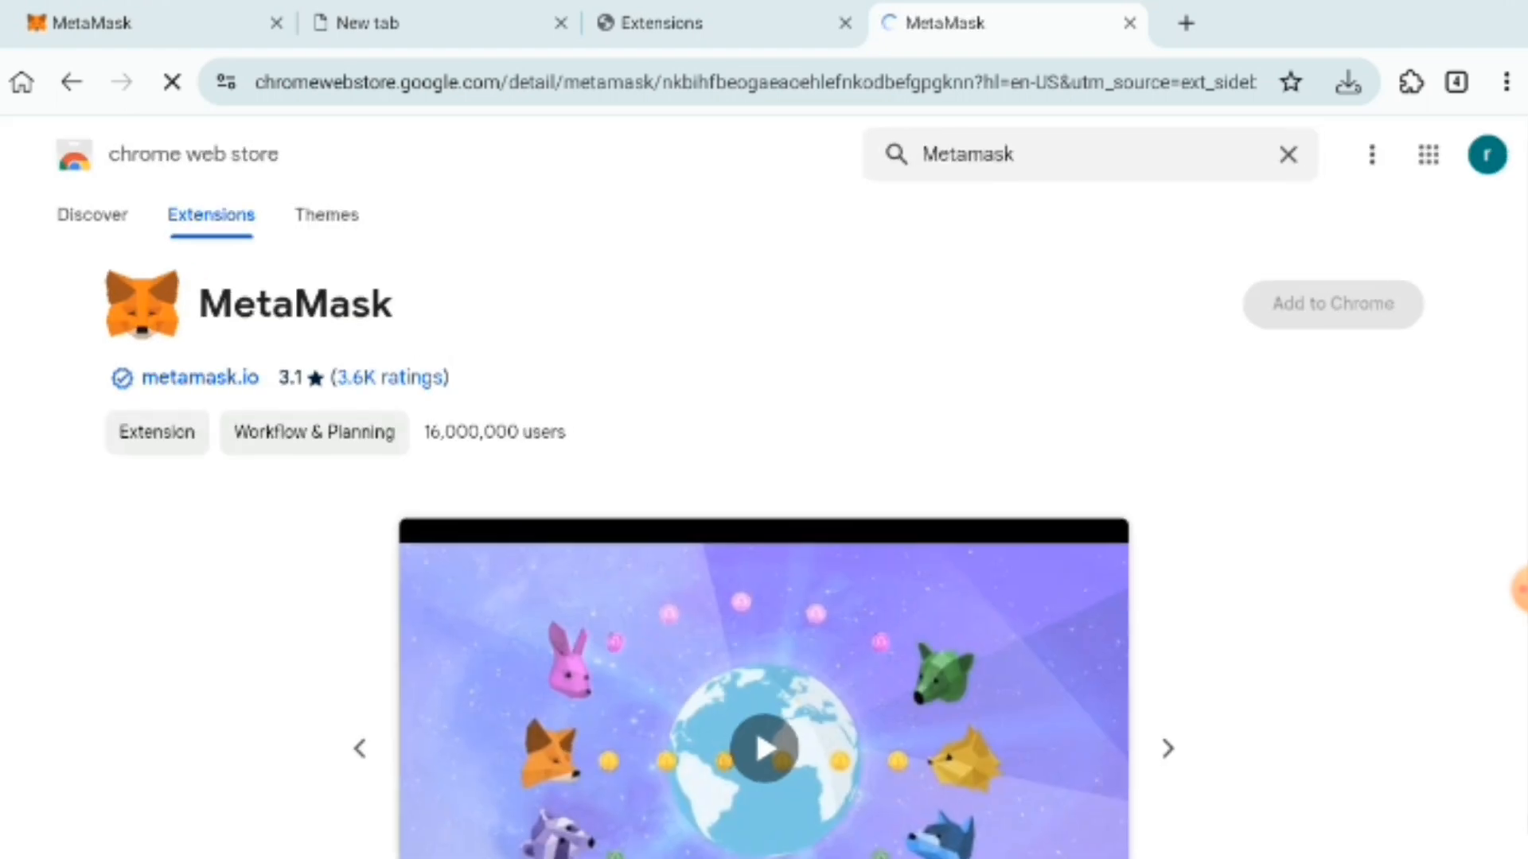
pyautogui.click(1333, 304)
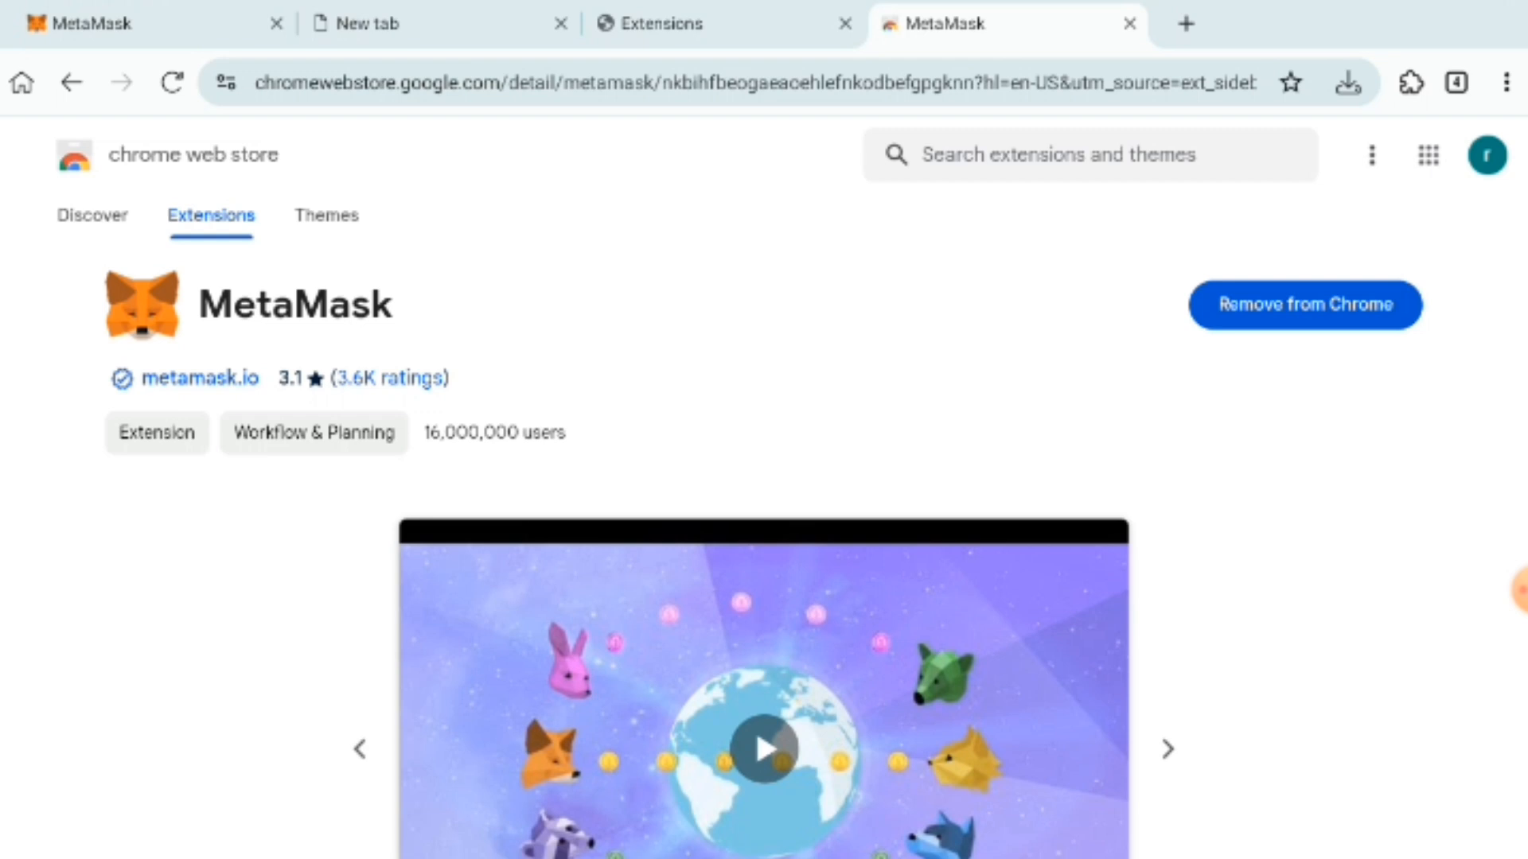
# Step: Launch MetaMask from the extensions list, showing Account 1 with 0 ETH
pyautogui.click(1395, 83)
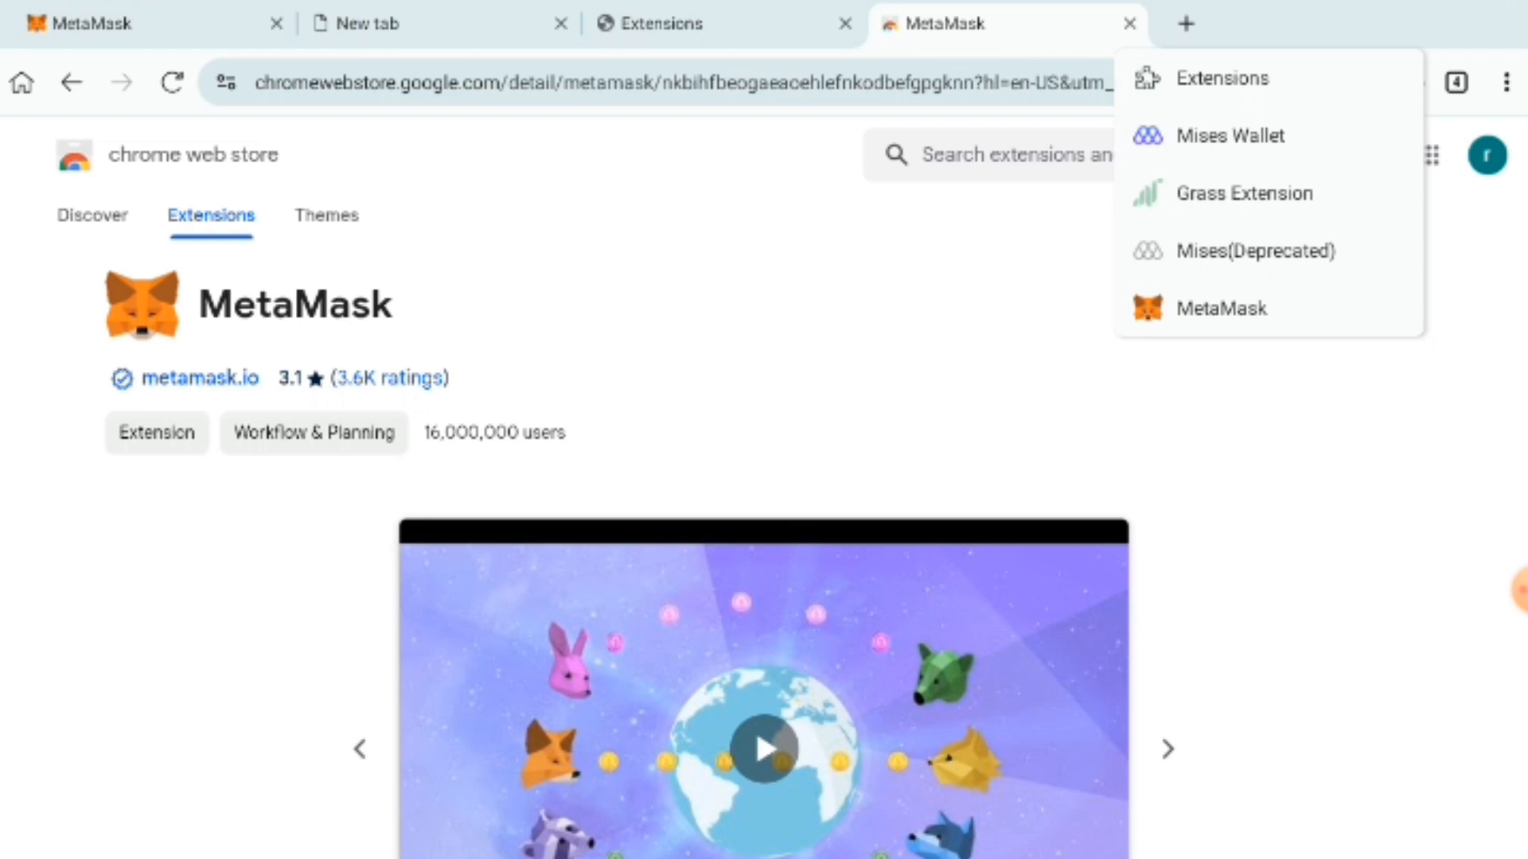
pyautogui.click(1483, 80)
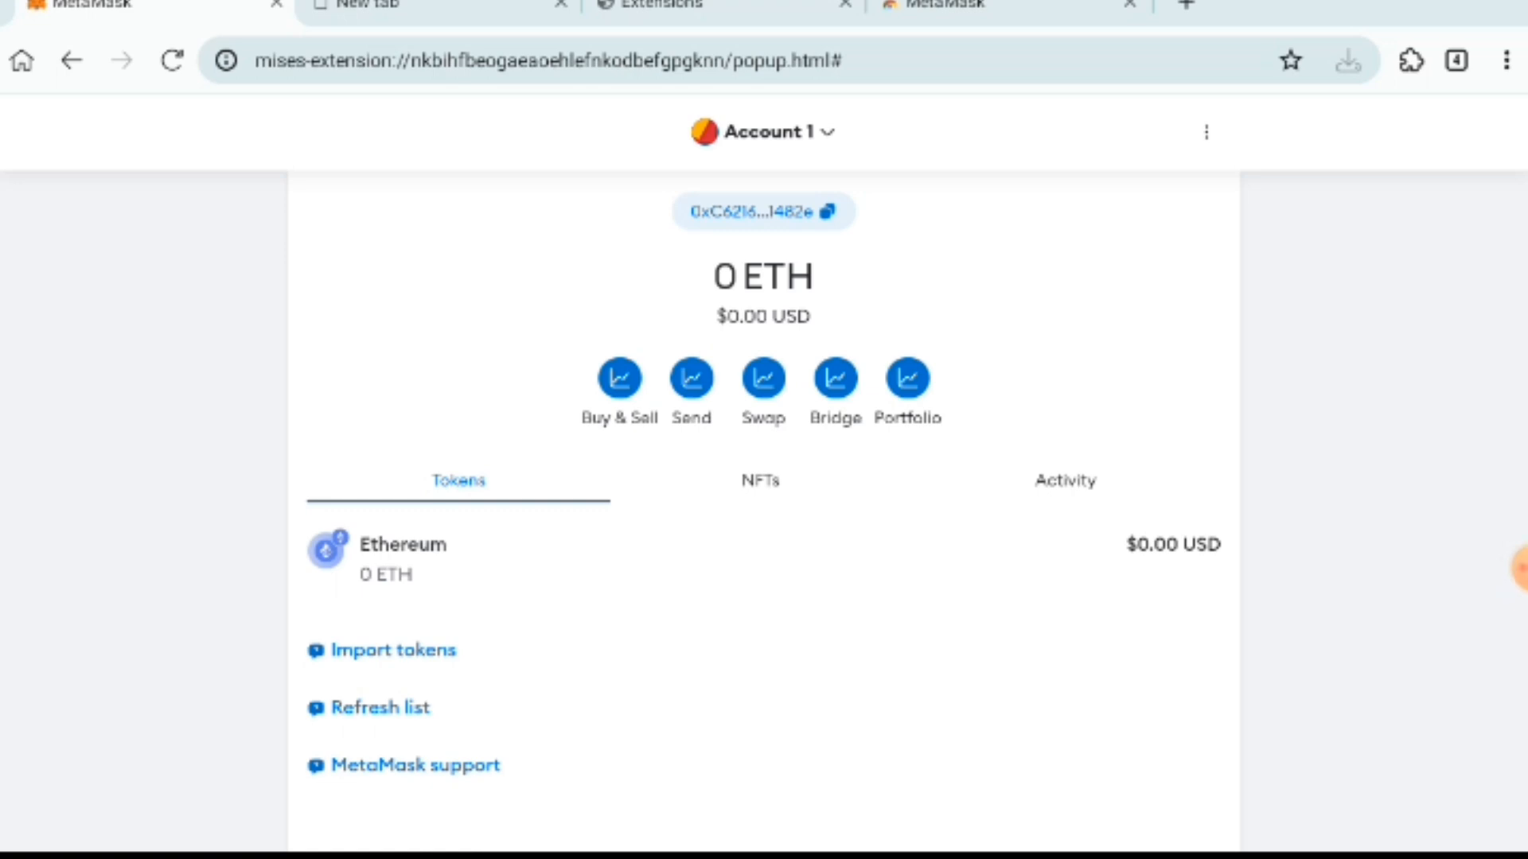
# Step: From the Account 1 menu, choose 'Add account or hardware wallet'
pyautogui.click(764, 130)
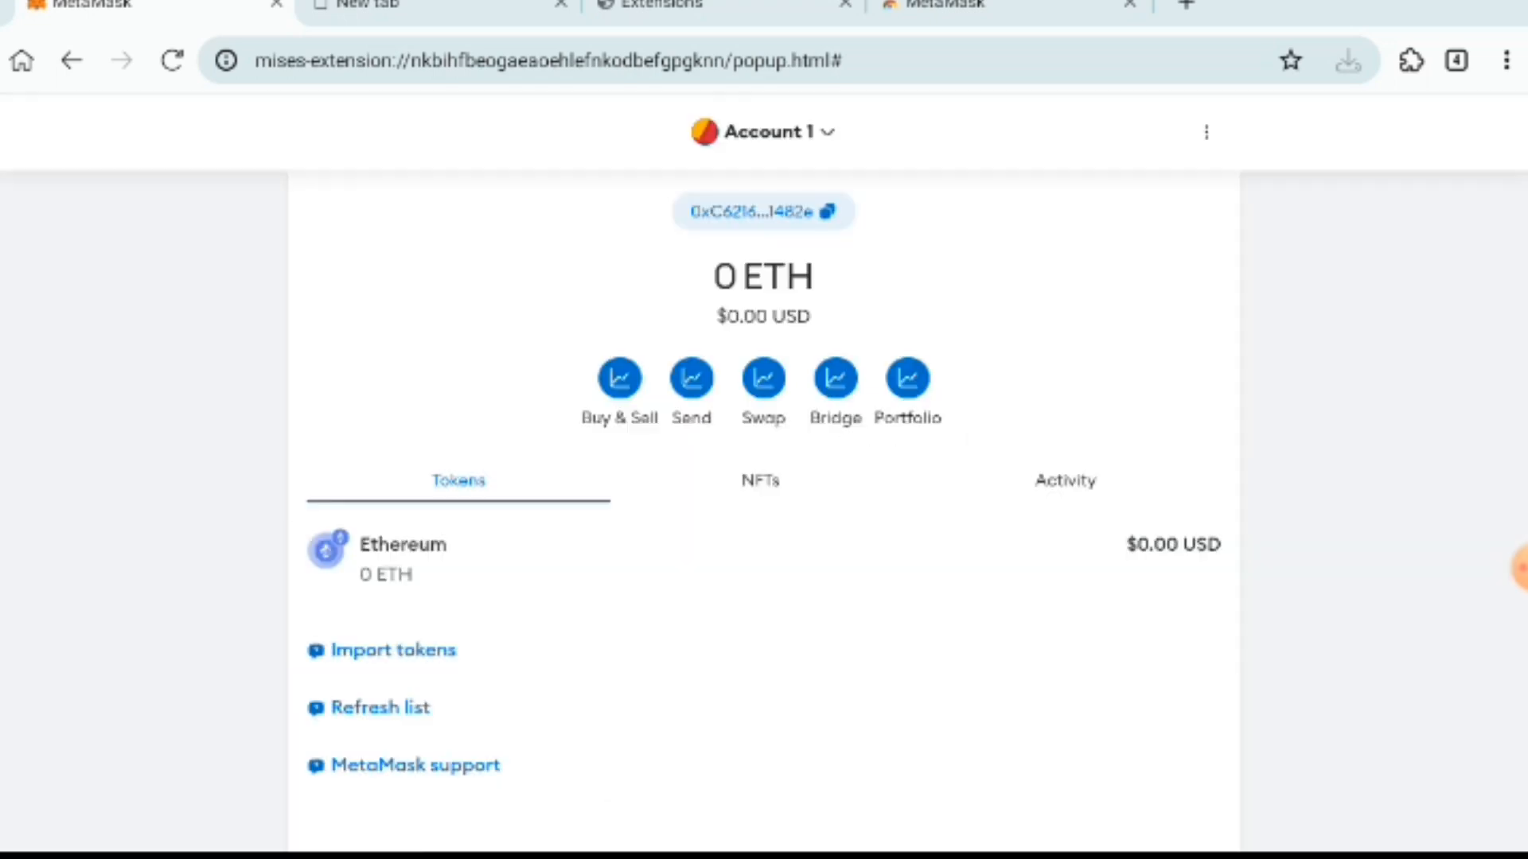
pyautogui.click(769, 131)
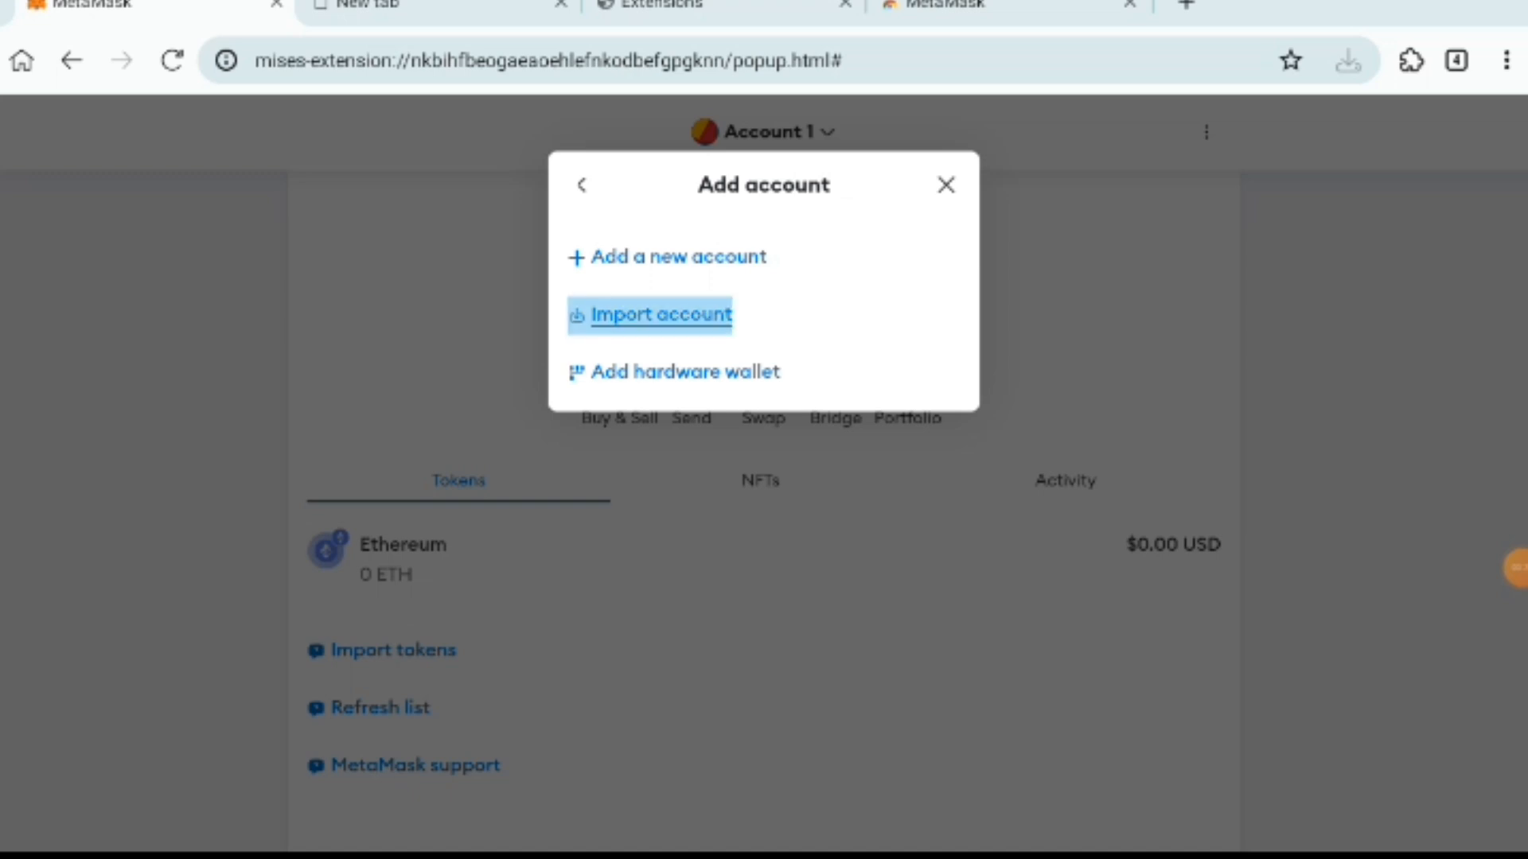
# Step: Import an account with type Private Key and the pasted key, making Account 10 active
pyautogui.click(651, 314)
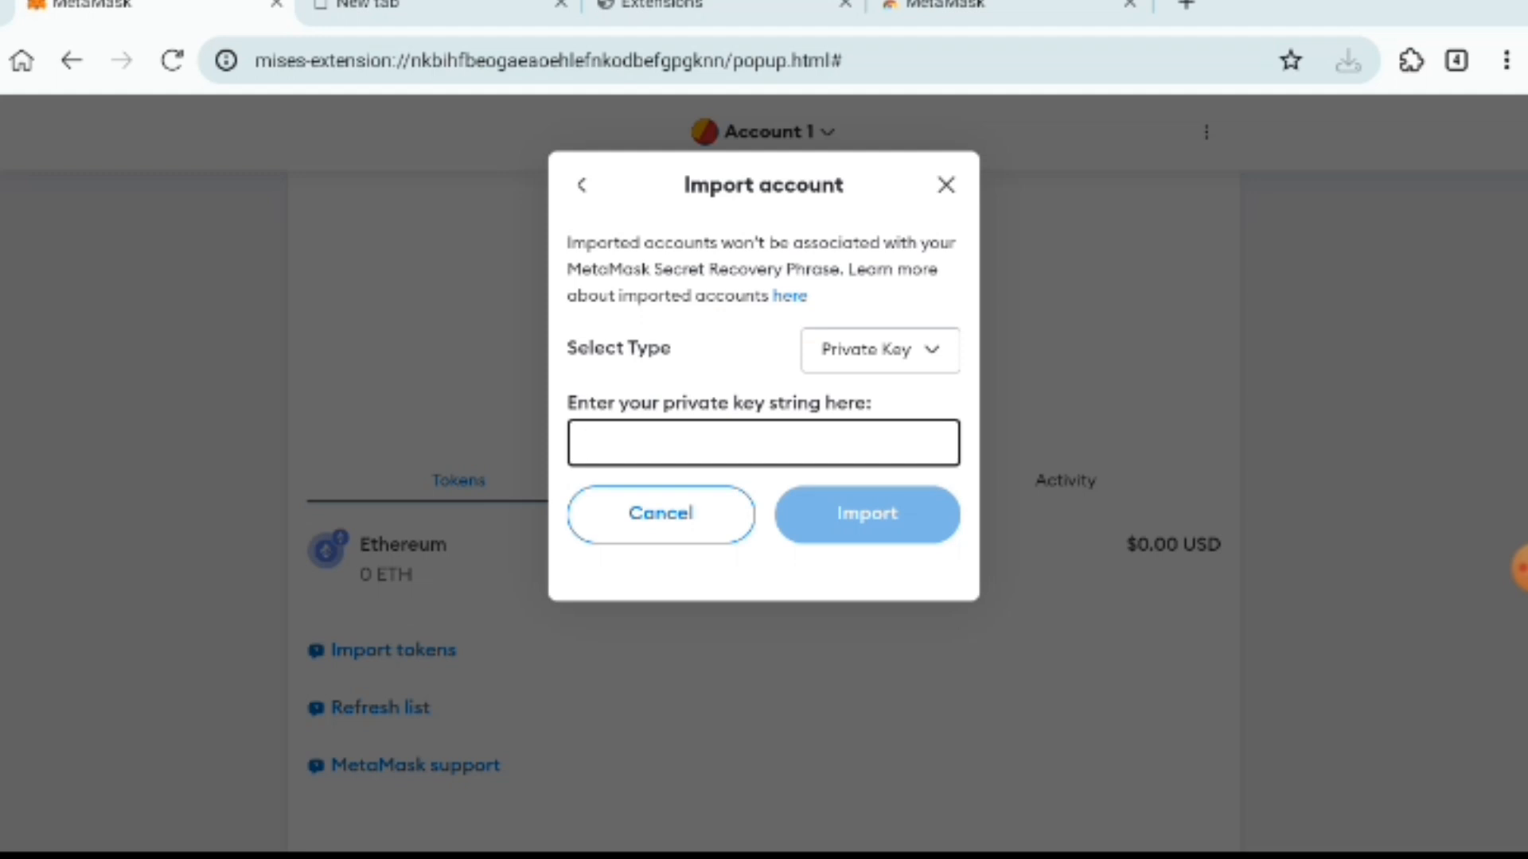
pyautogui.click(764, 442)
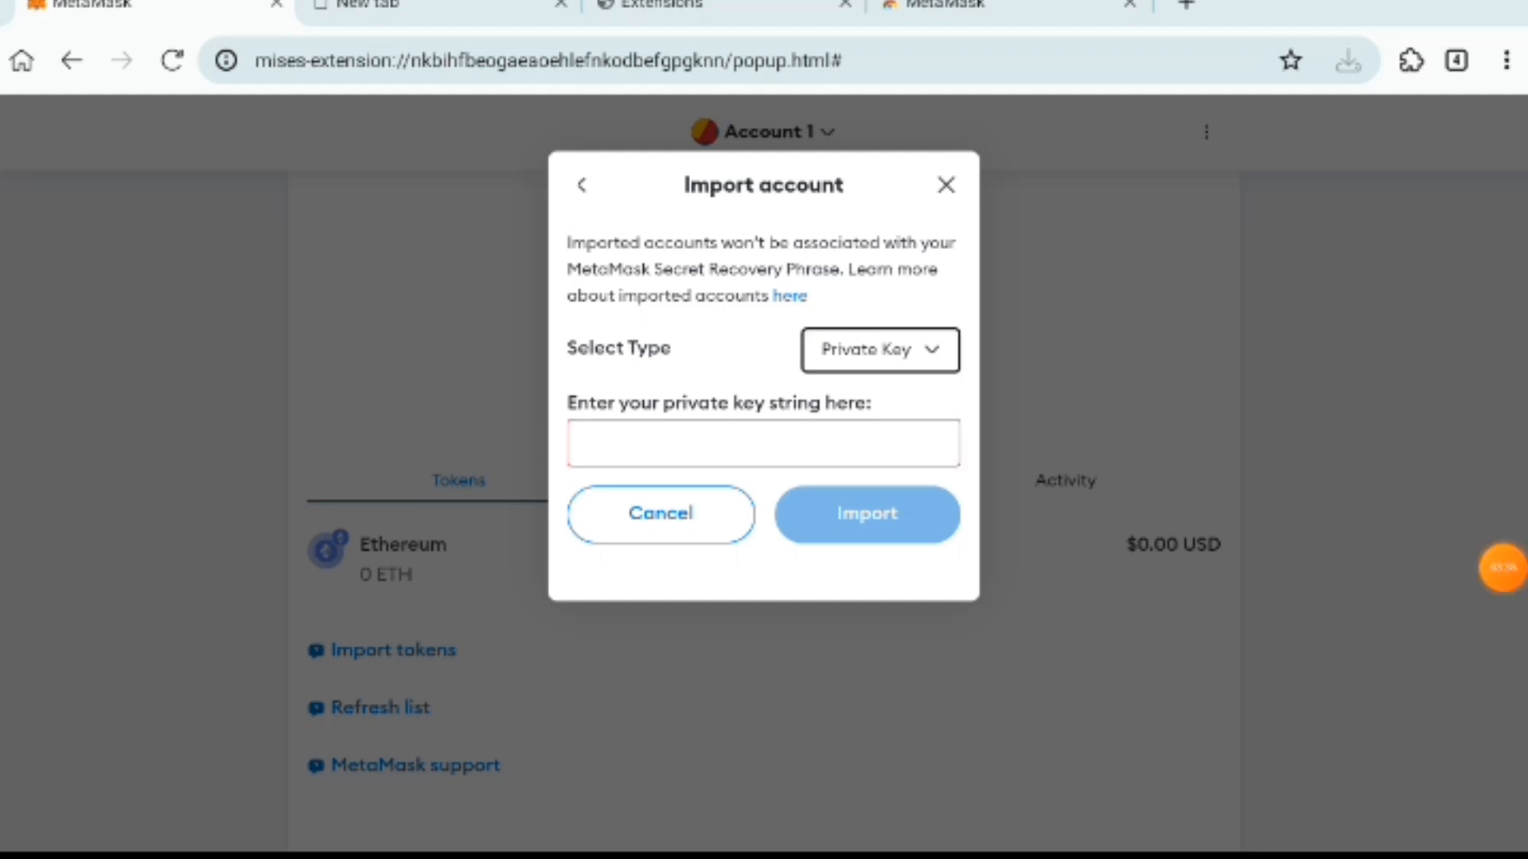
pyautogui.click(879, 348)
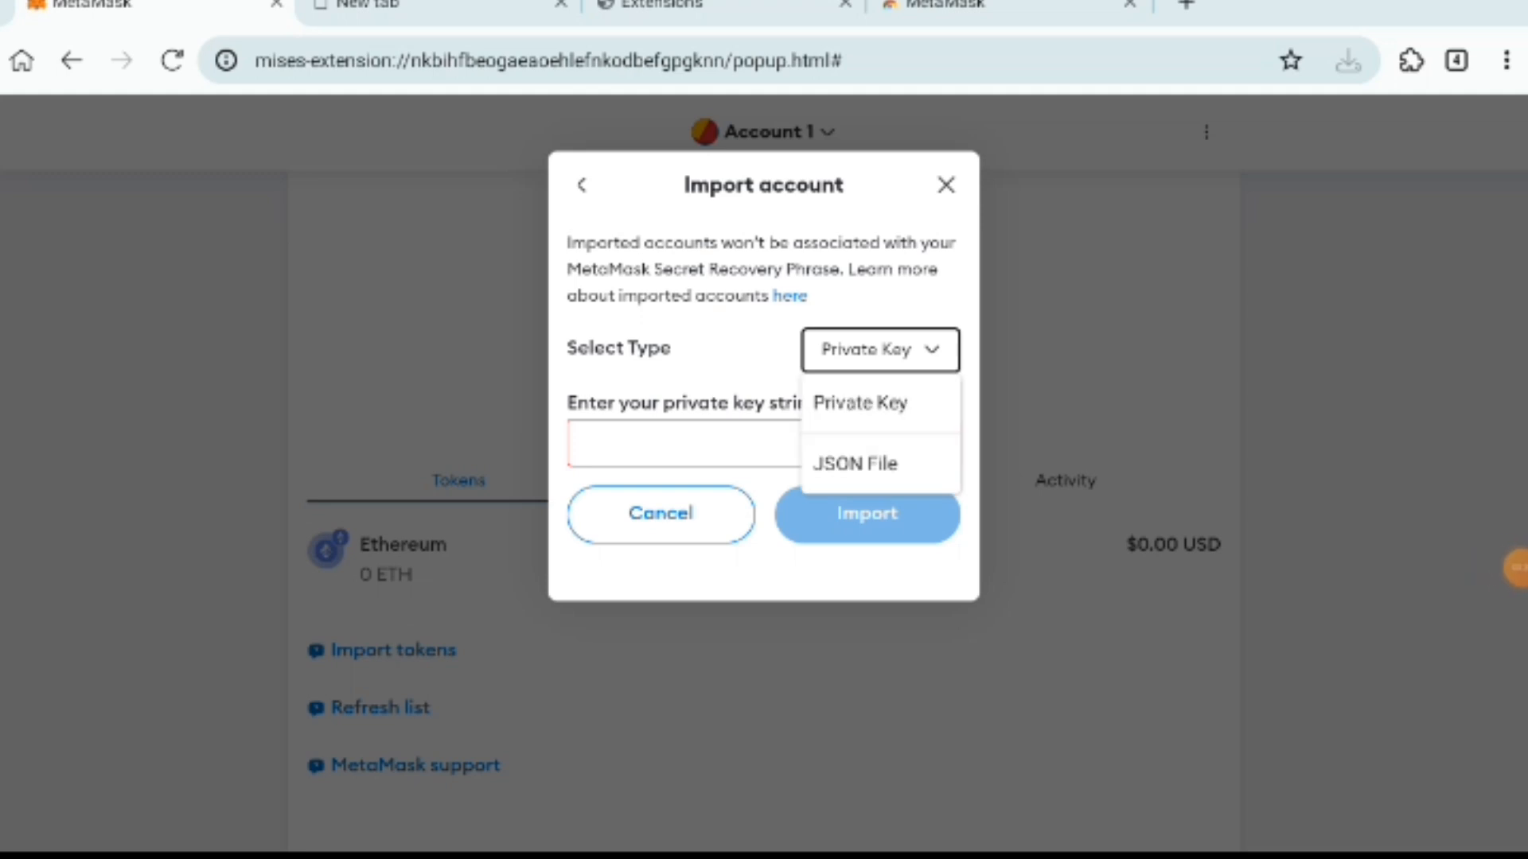
pyautogui.click(859, 403)
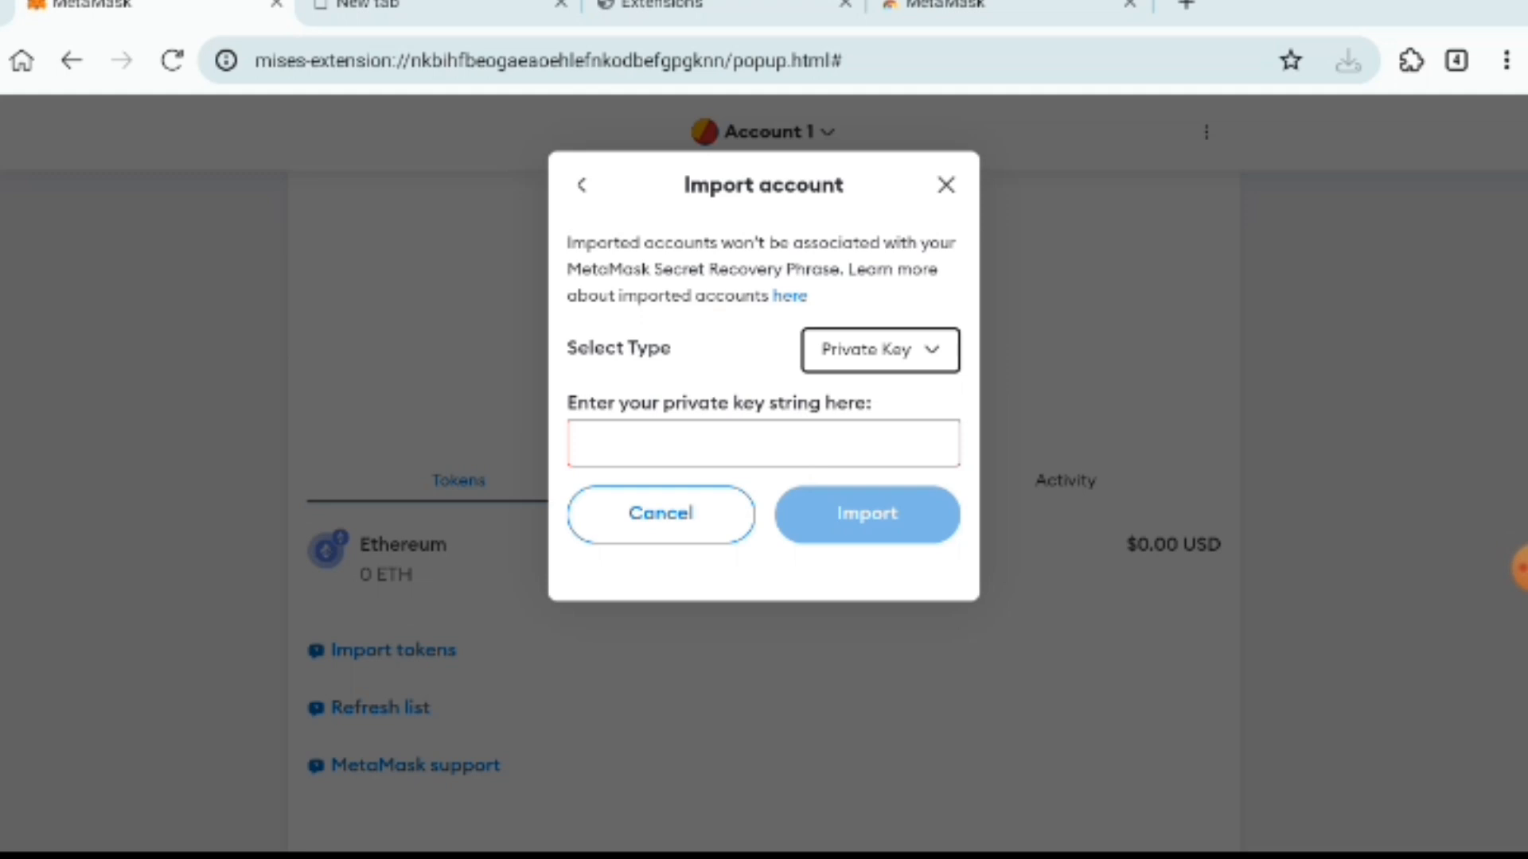
pyautogui.click(868, 514)
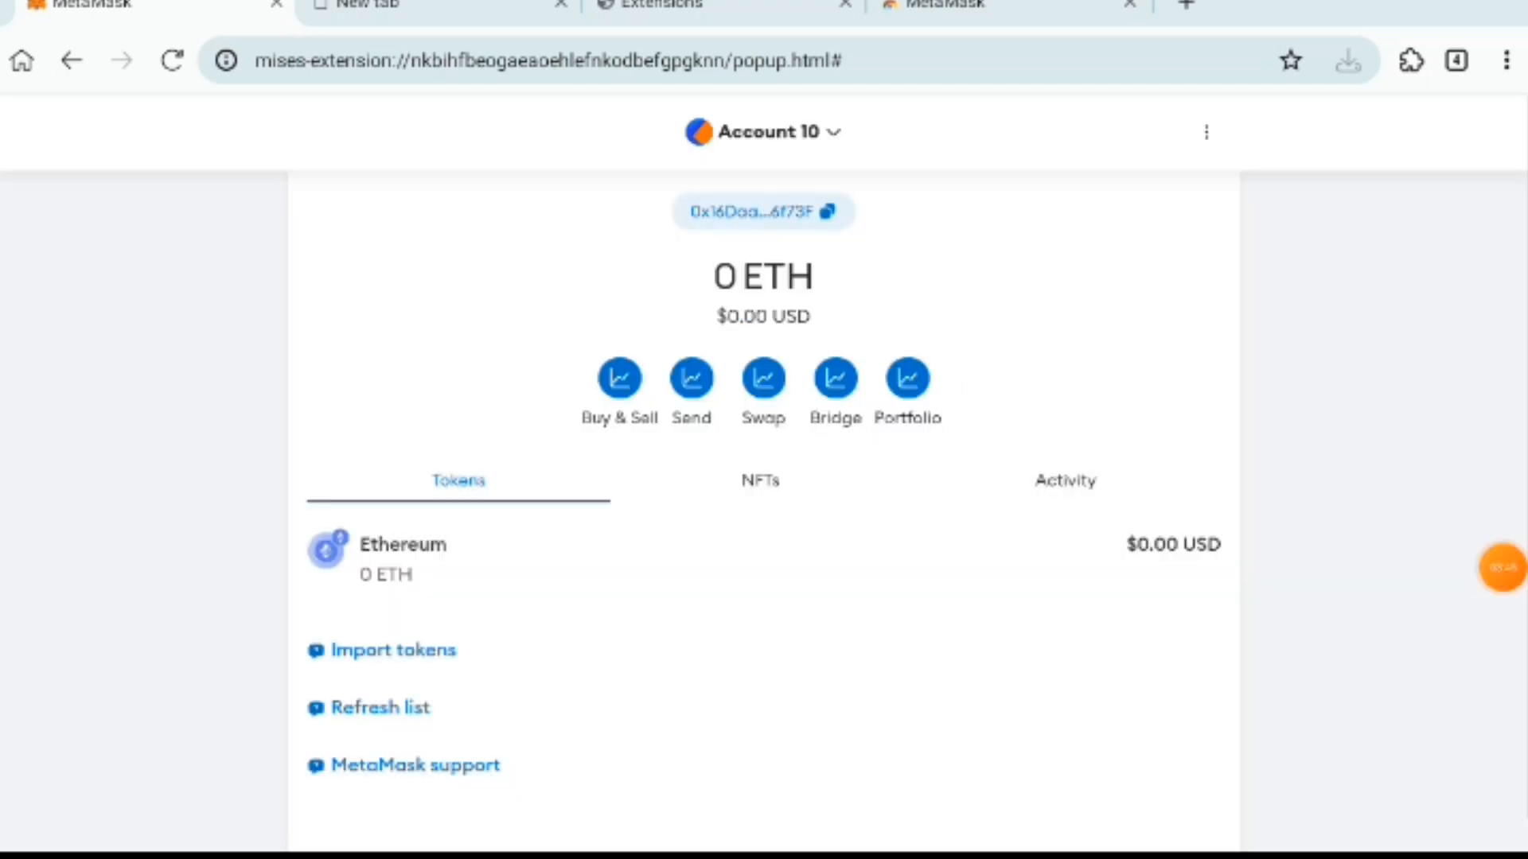